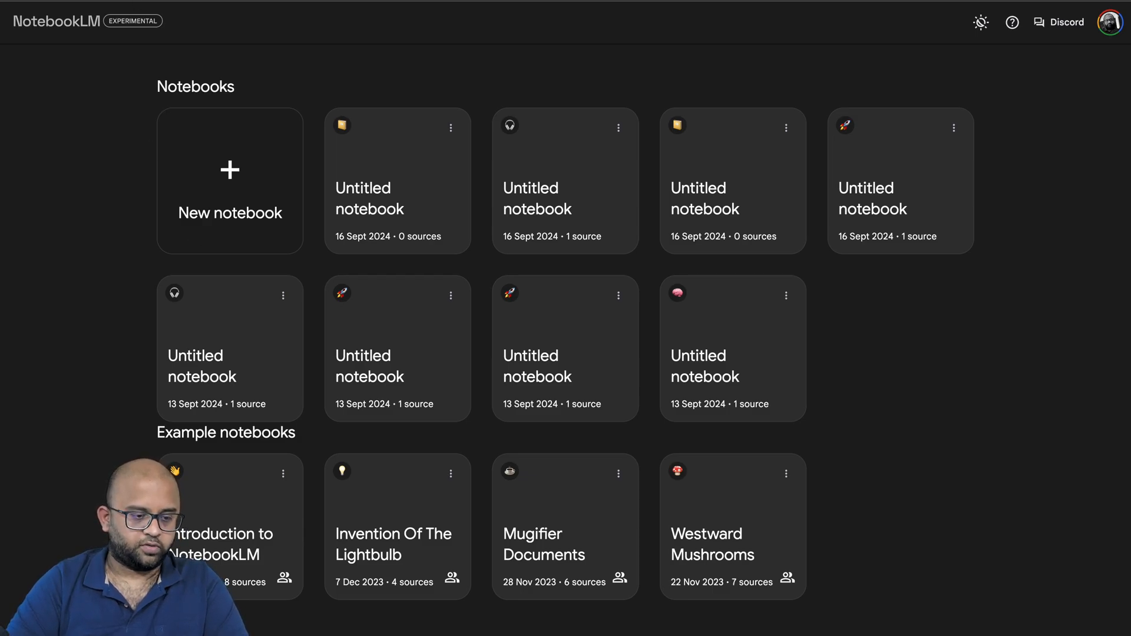
# Step: Create a new empty notebook from the New notebook tile on the dashboard
pyautogui.click(230, 170)
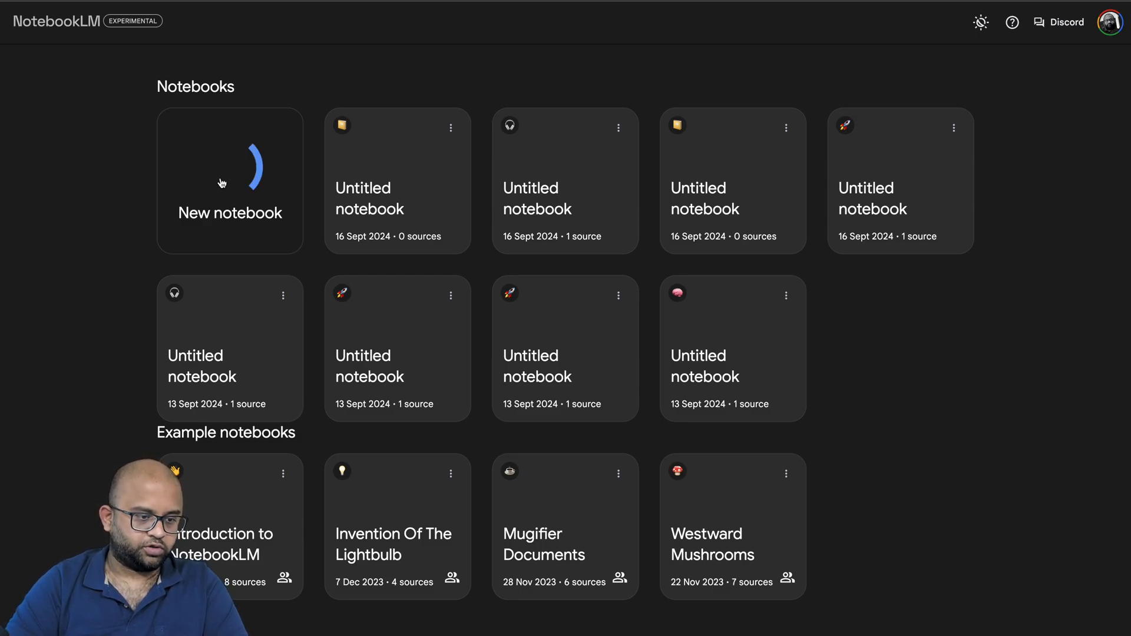
pyautogui.click(230, 181)
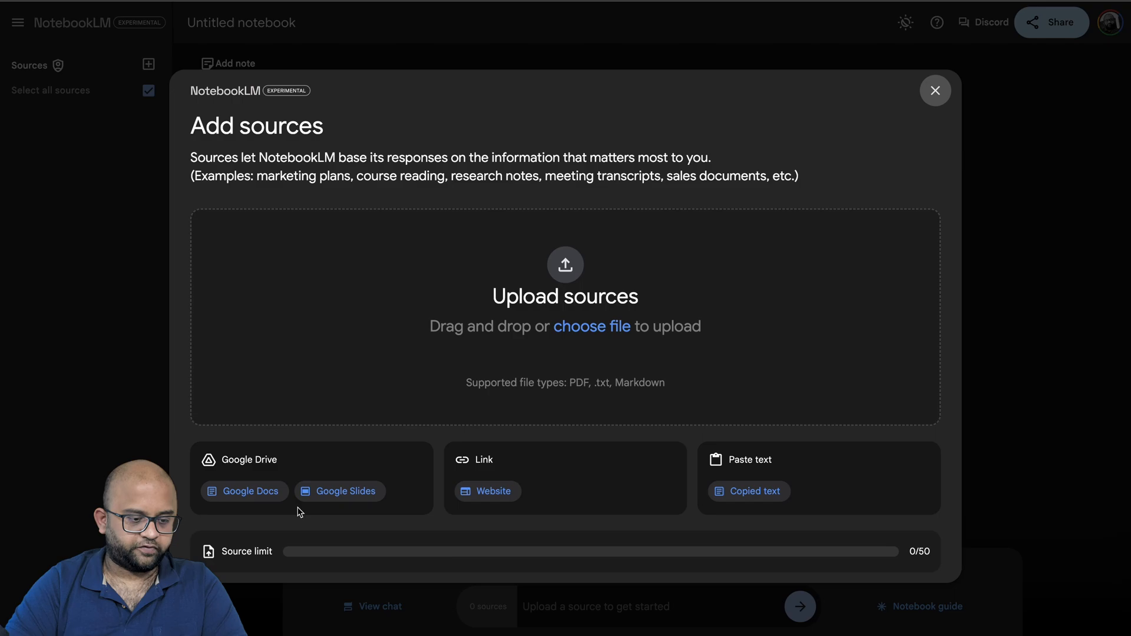
pyautogui.moveTo(466, 462)
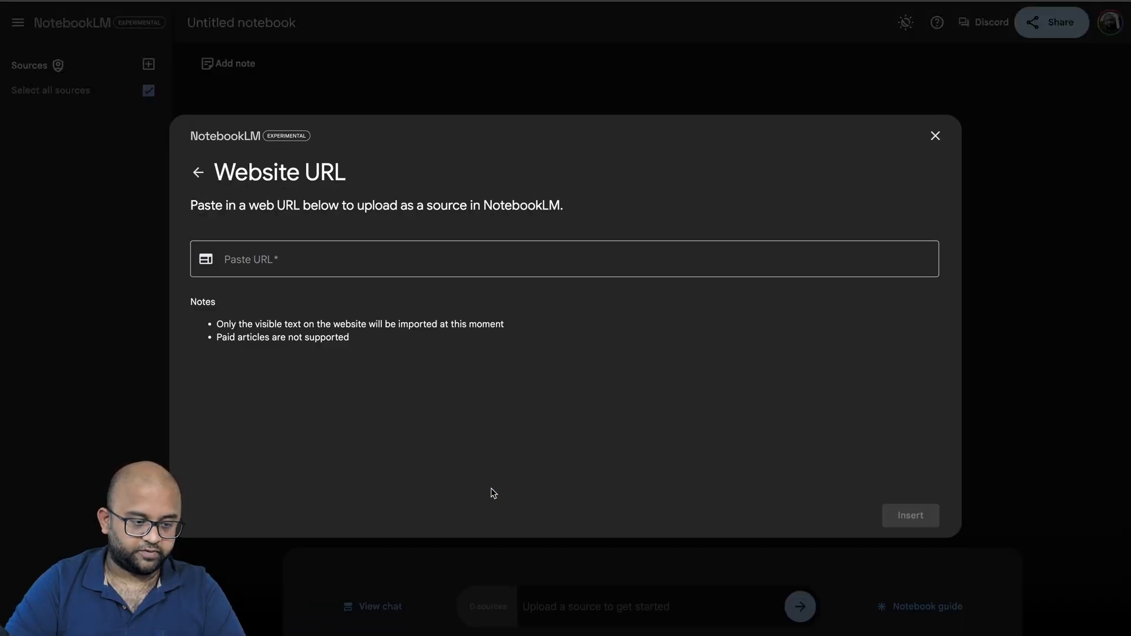
pyautogui.write('https://pytorch.org/blog/accelerating-generative-ai-2/')
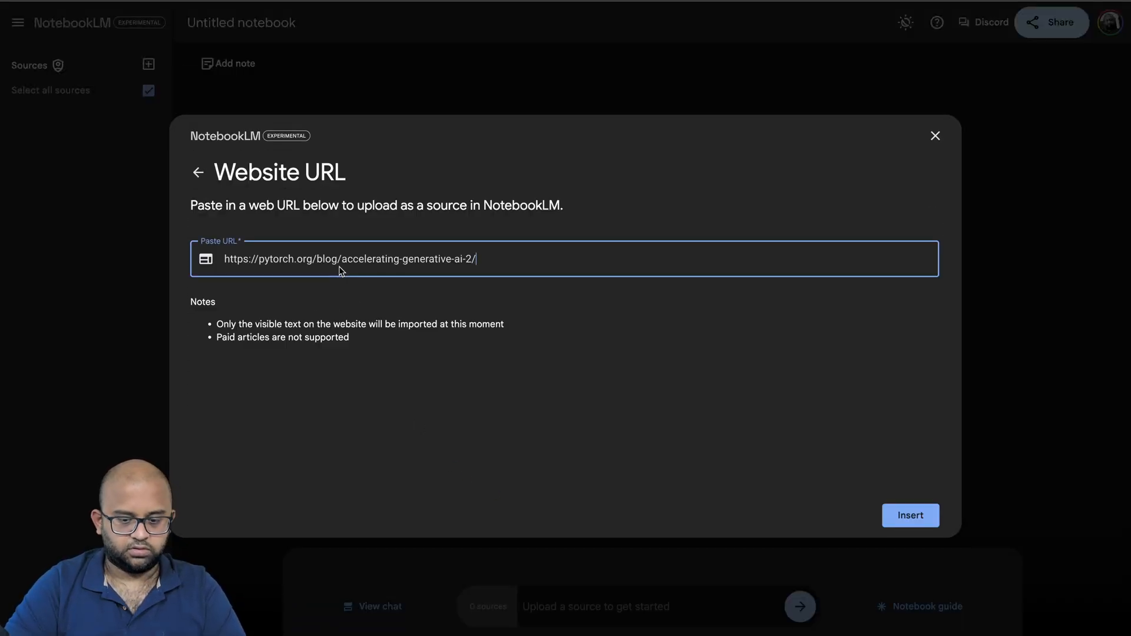
pyautogui.click(910, 515)
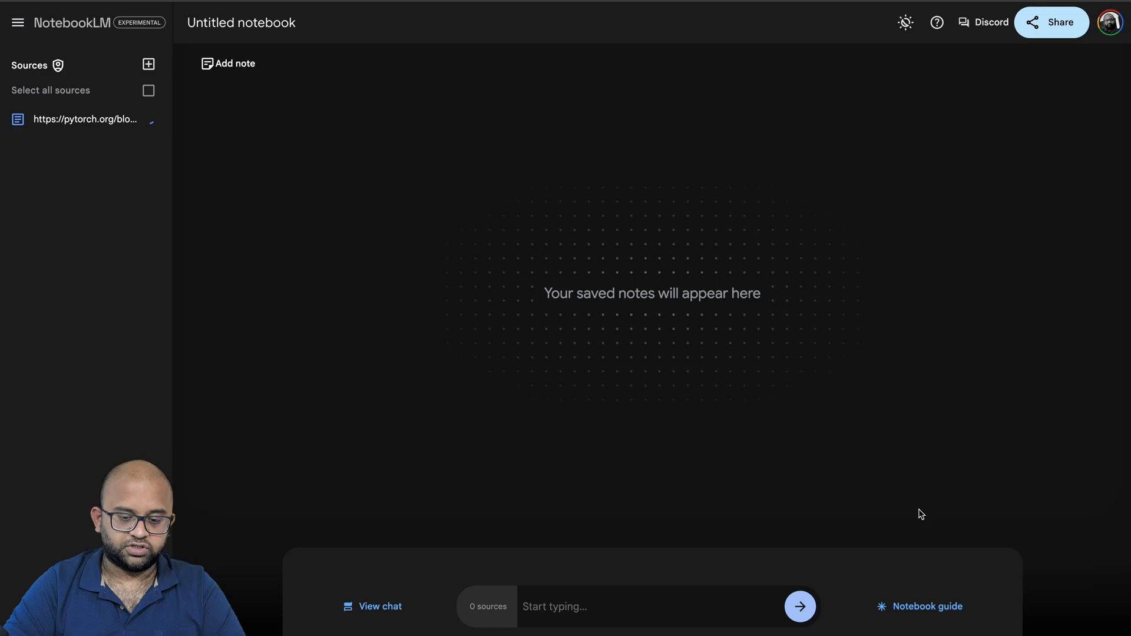
# Step: From the Notebook guide, generate the Deep dive conversation audio overview of the PyTorch source
pyautogui.click(927, 605)
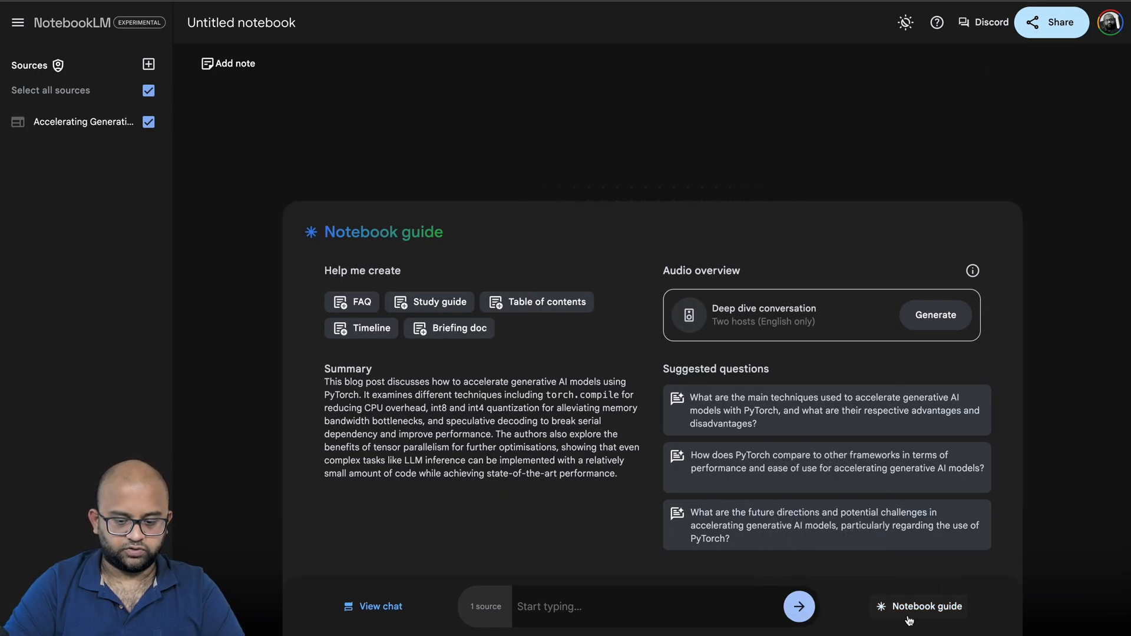
pyautogui.click(926, 606)
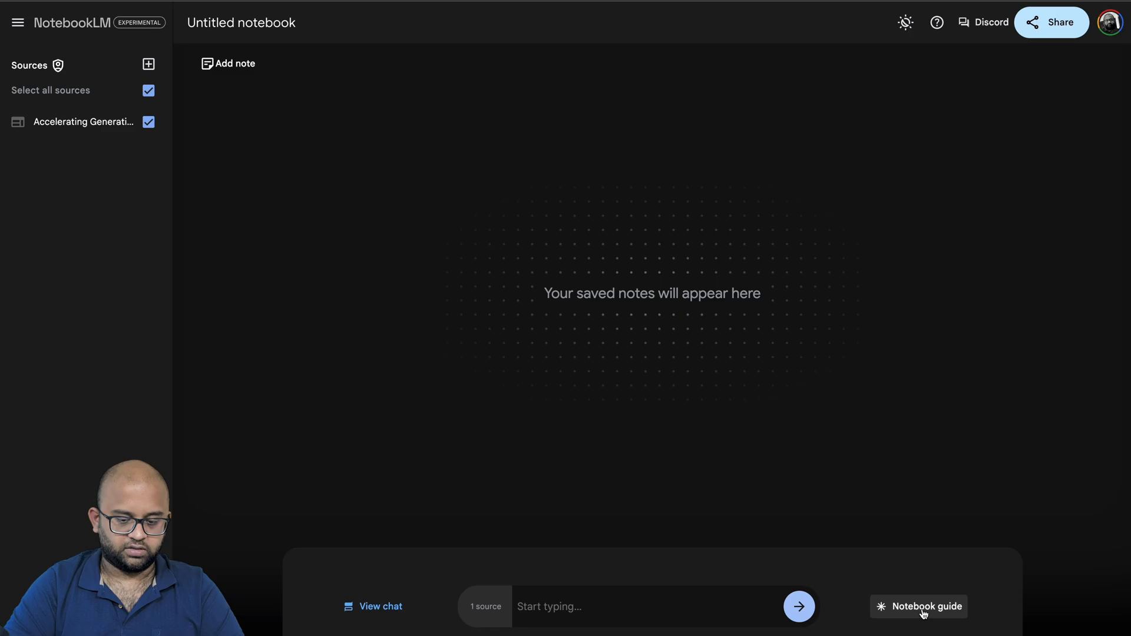
pyautogui.click(926, 605)
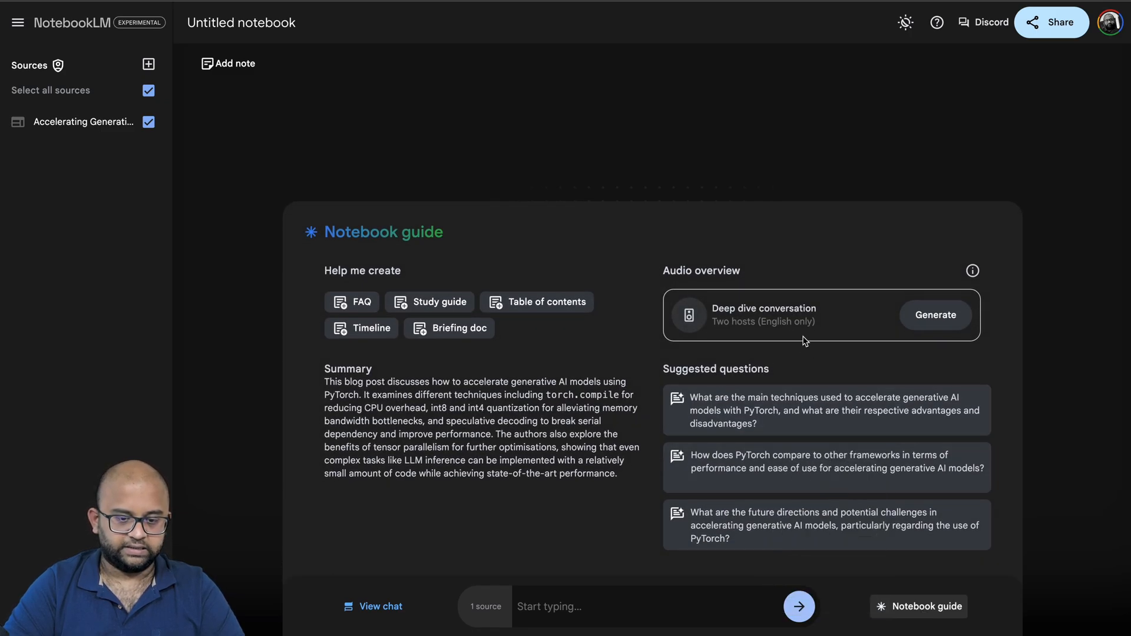
pyautogui.moveTo(986, 345)
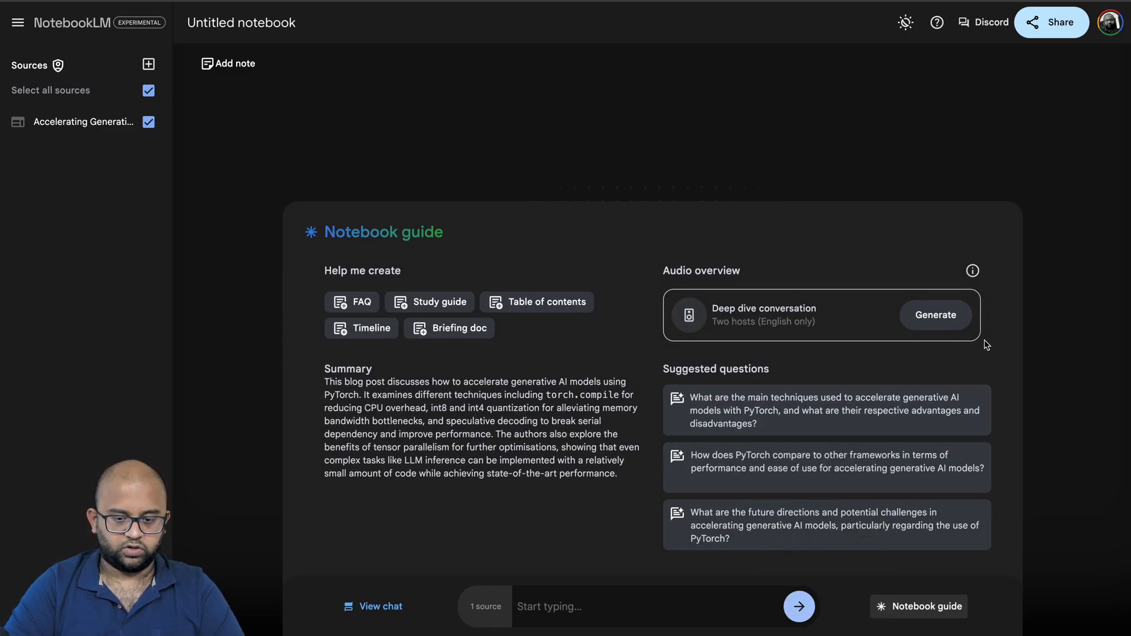
pyautogui.click(934, 316)
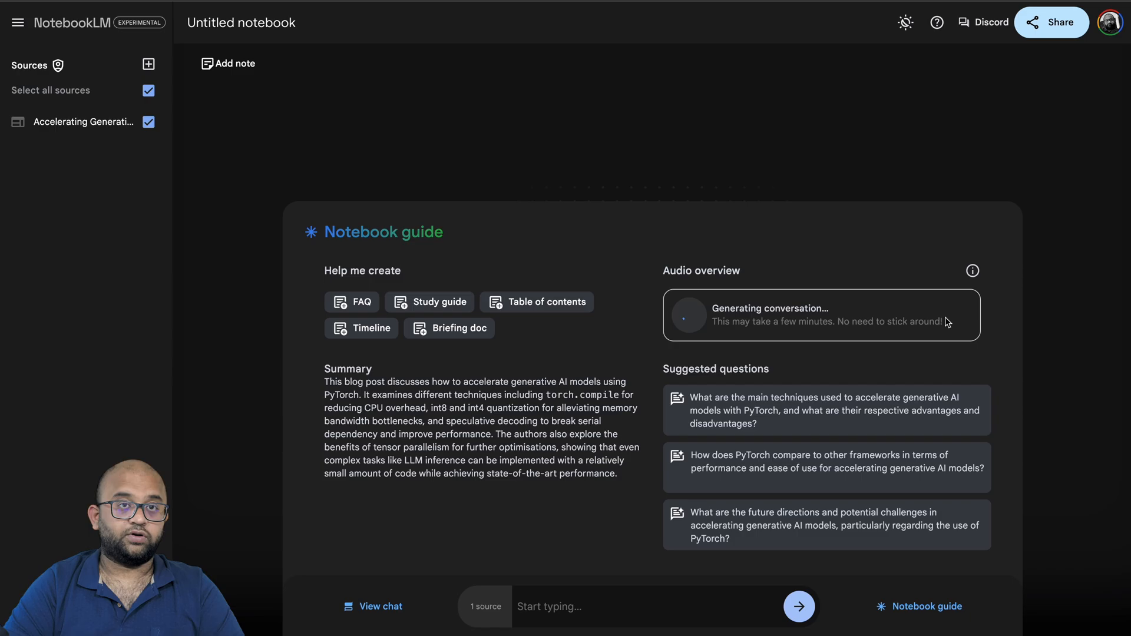